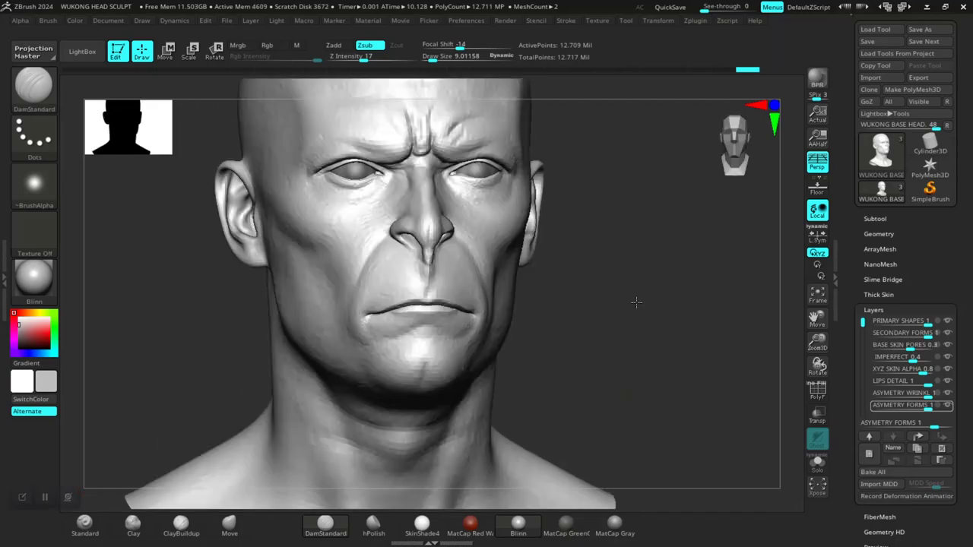
- Move in close on the brow and eyes, then bring the PureRef reference board to the front
drag(635, 302, 681, 319)
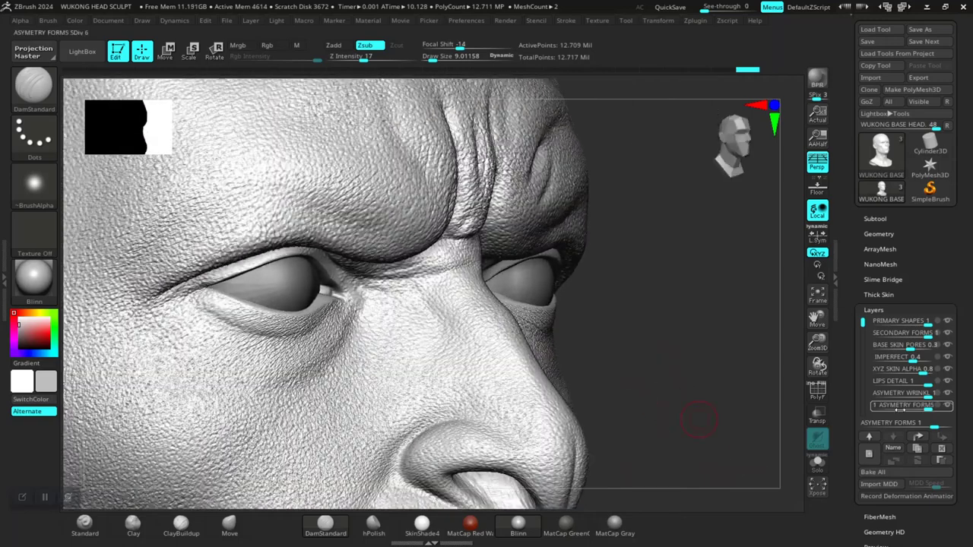
click(900, 392)
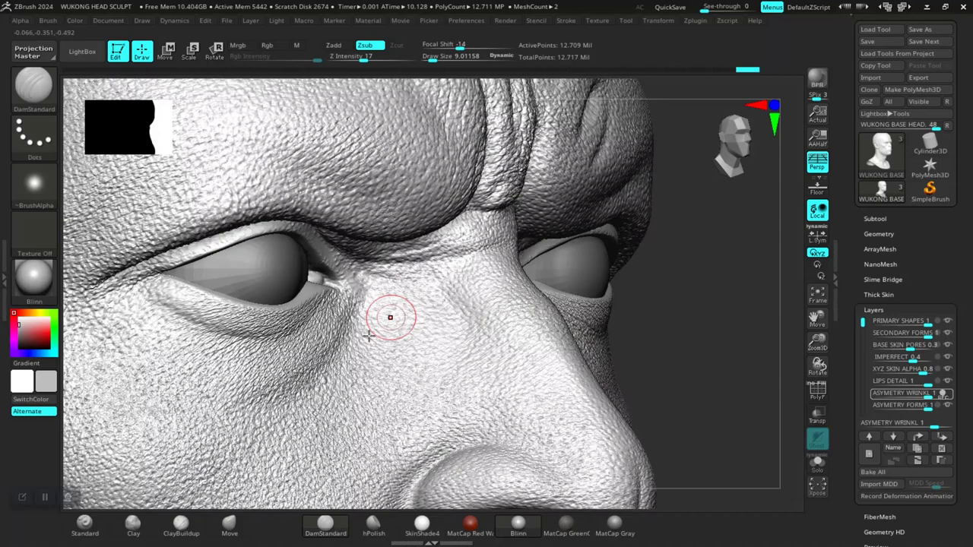
key(alt+tab)
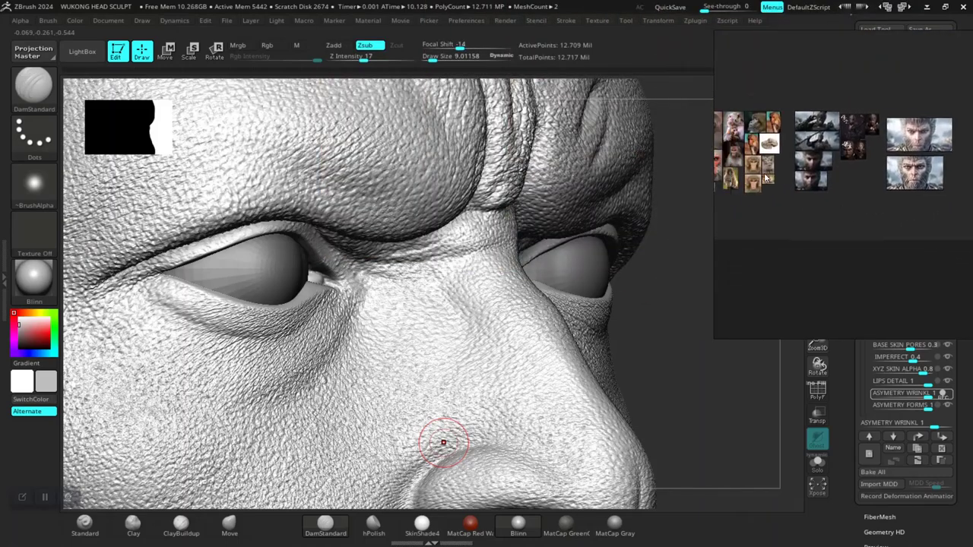
- Switch back to the ZBrush head sculpt window from the Task View overview
key(alt+tab)
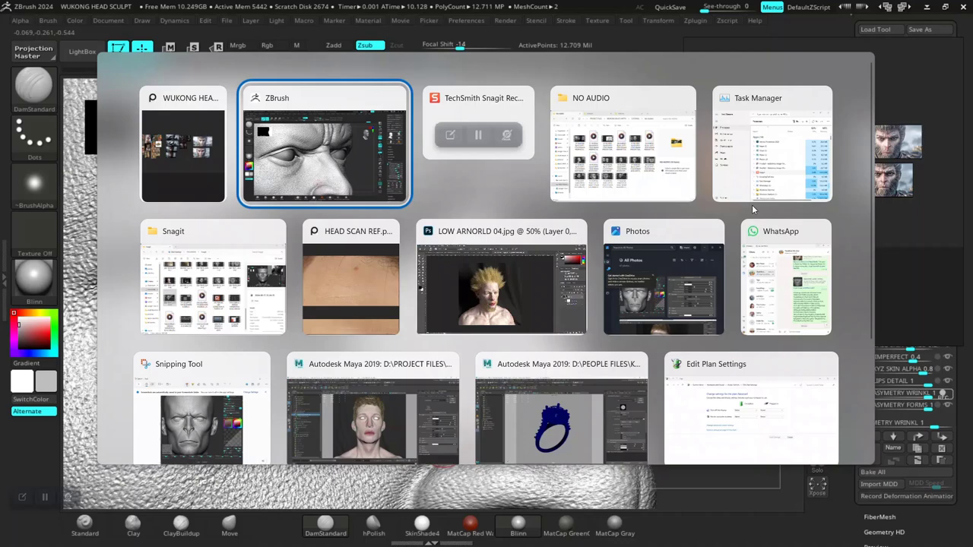
click(325, 143)
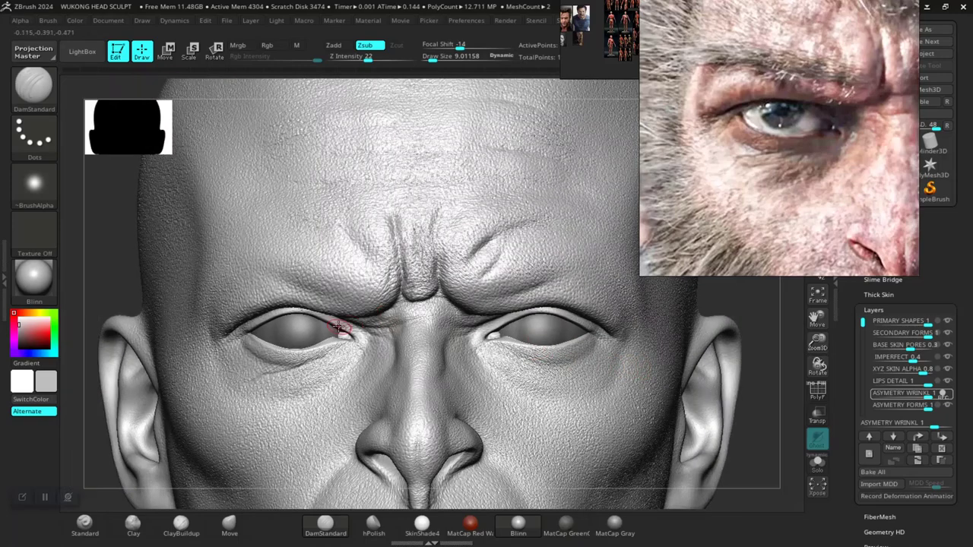
- Carve a DamStandard crease under the lower eyelid, then turn the head to its other side
drag(337, 327, 253, 290)
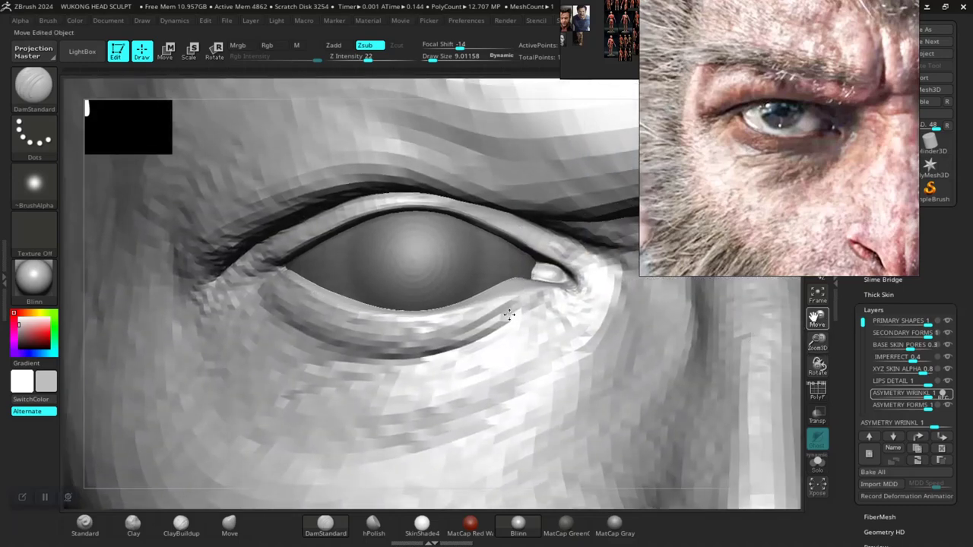
click(495, 338)
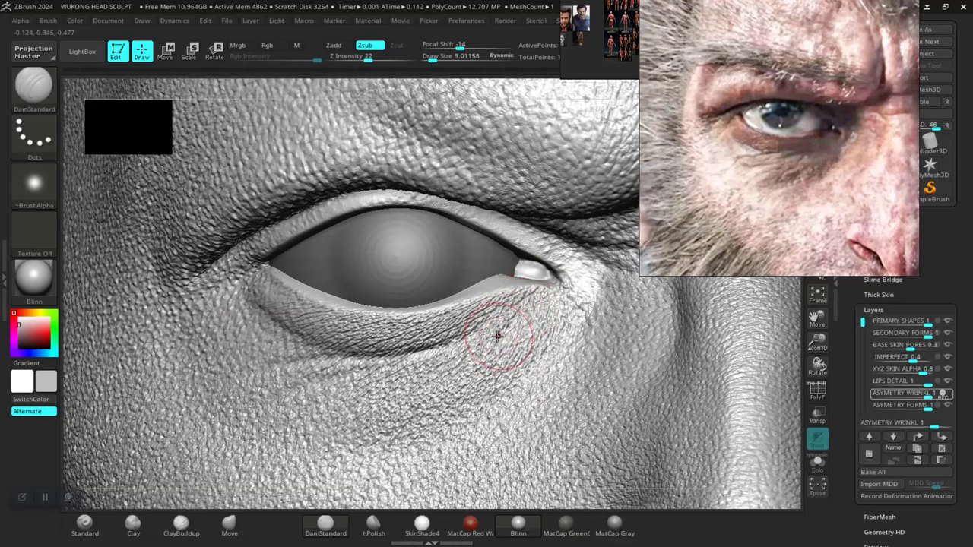
drag(498, 338, 403, 378)
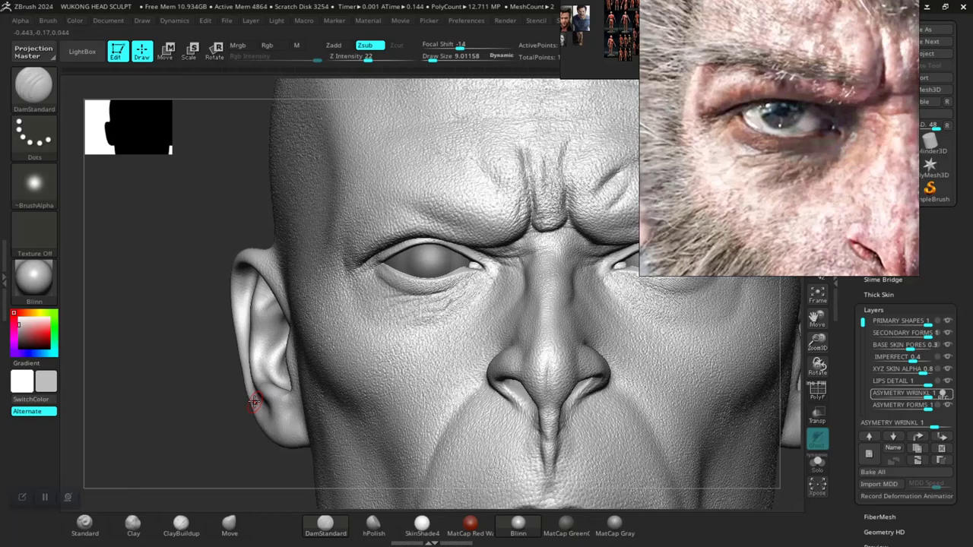
drag(255, 403, 215, 413)
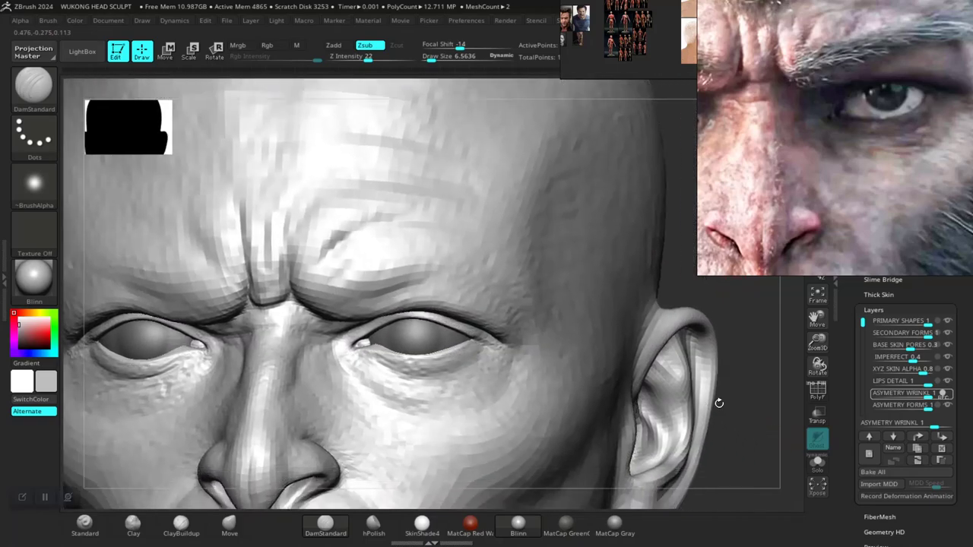
- Sculpt a DamStandard crease beneath the right eye and check it from a turned view
drag(718, 403, 596, 319)
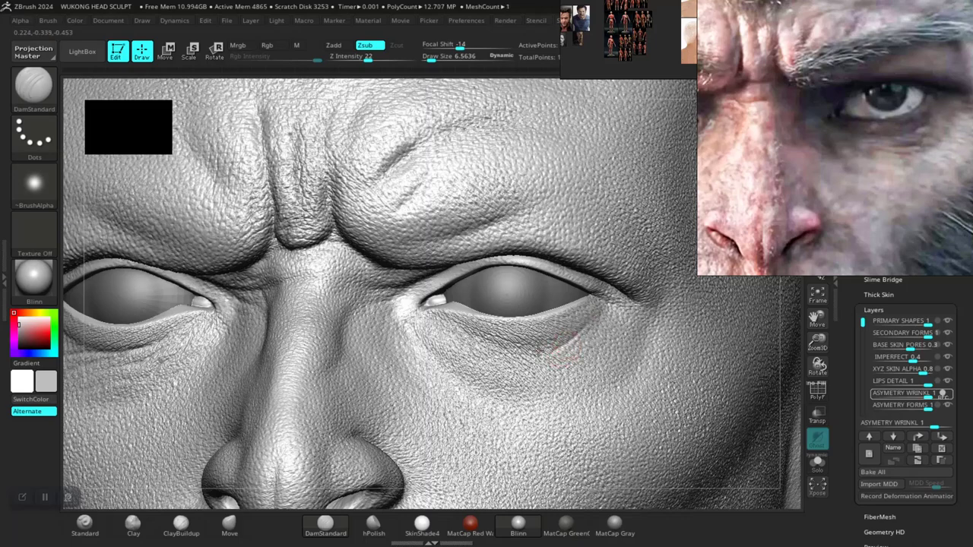
drag(535, 352, 483, 335)
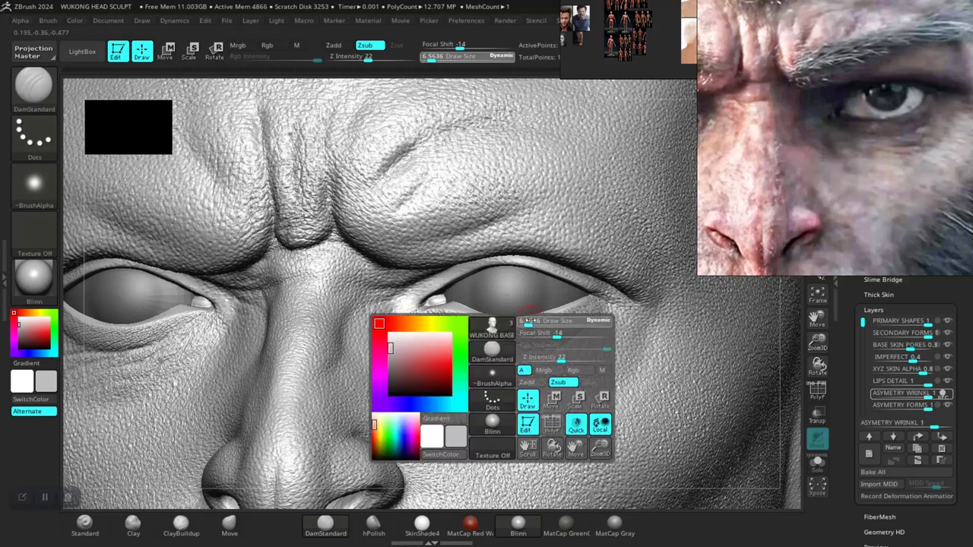
click(530, 342)
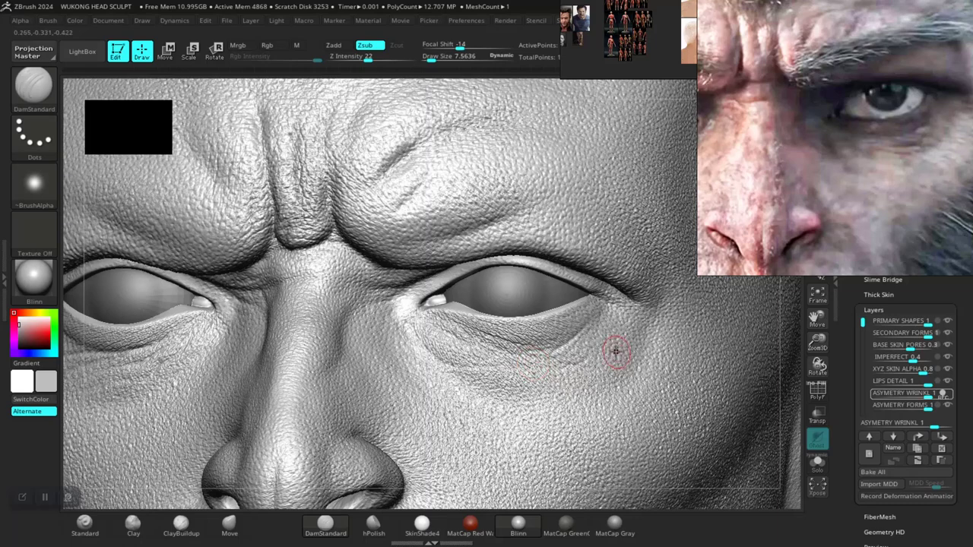
mouse_move(599, 393)
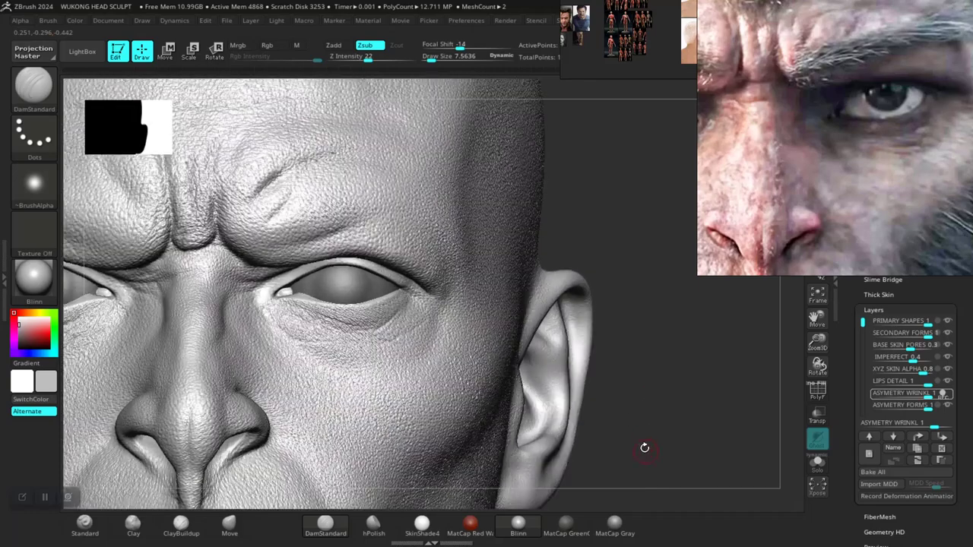
drag(645, 449, 718, 417)
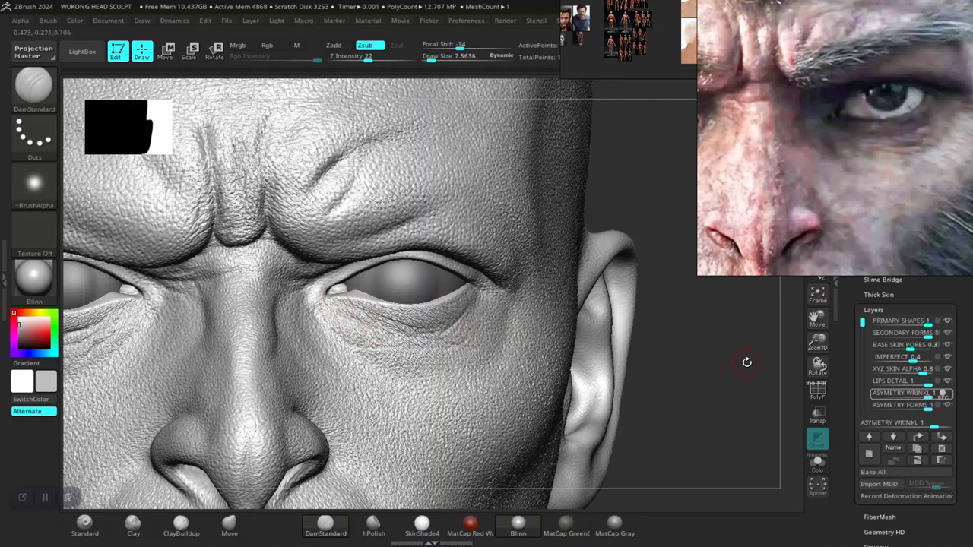
- Hide the BASE SKIN PORES, IMPERFECT and XYZ SKIN ALPHA detail layers in Tool > Layers
click(900, 356)
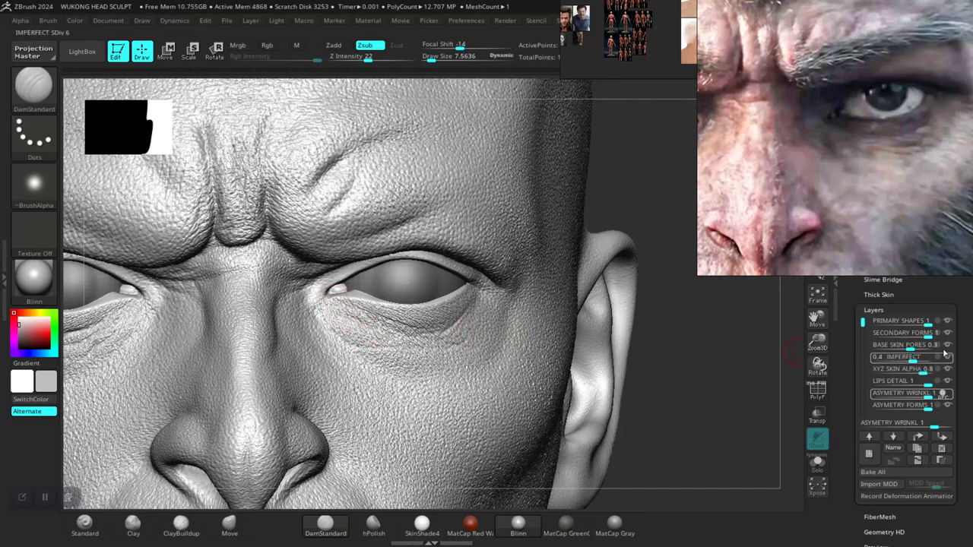
click(948, 343)
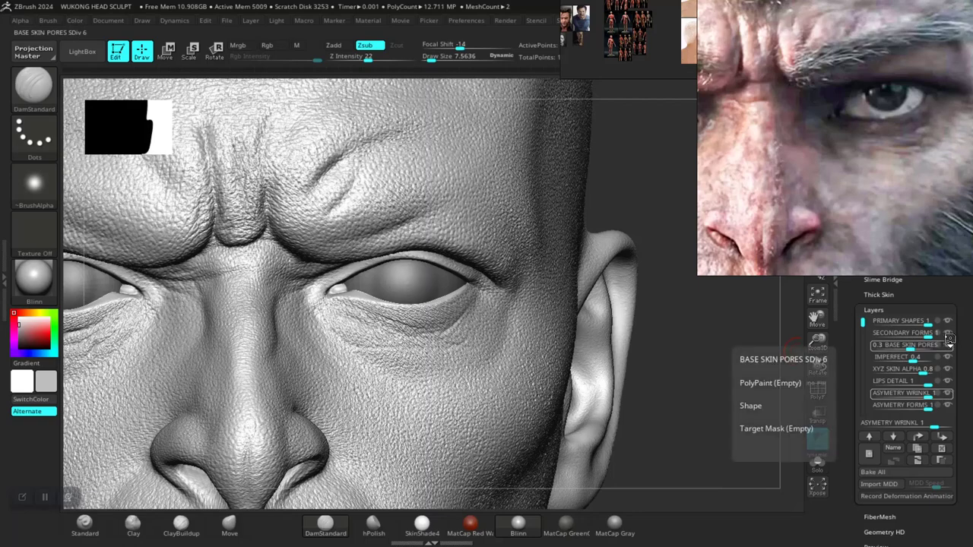
click(900, 358)
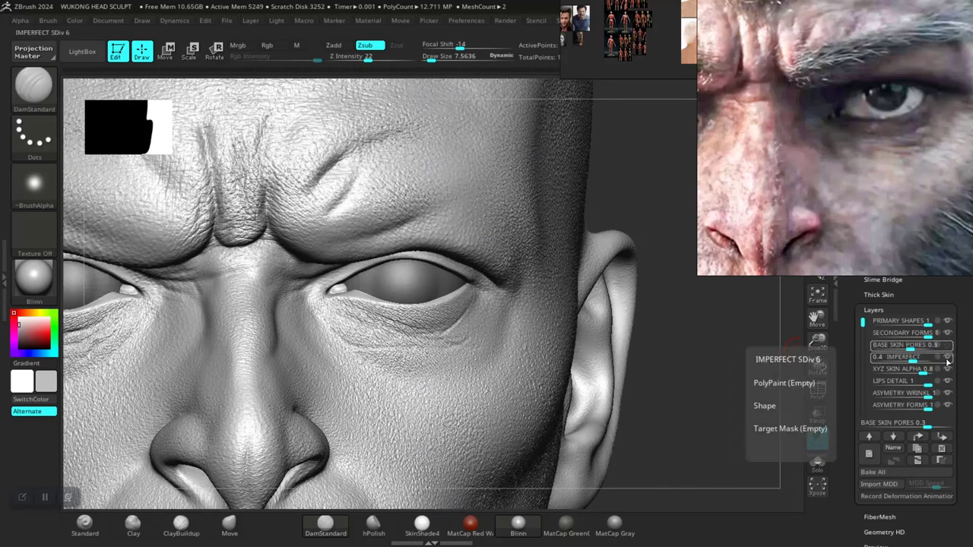
click(905, 371)
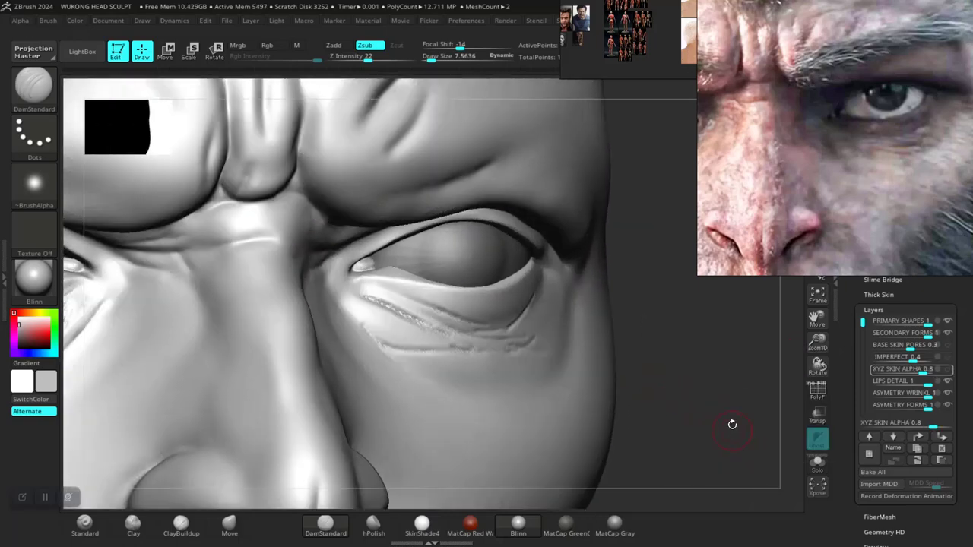
- View the eye from below on the smooth surface and switch to a different sculpting brush
drag(733, 425, 736, 446)
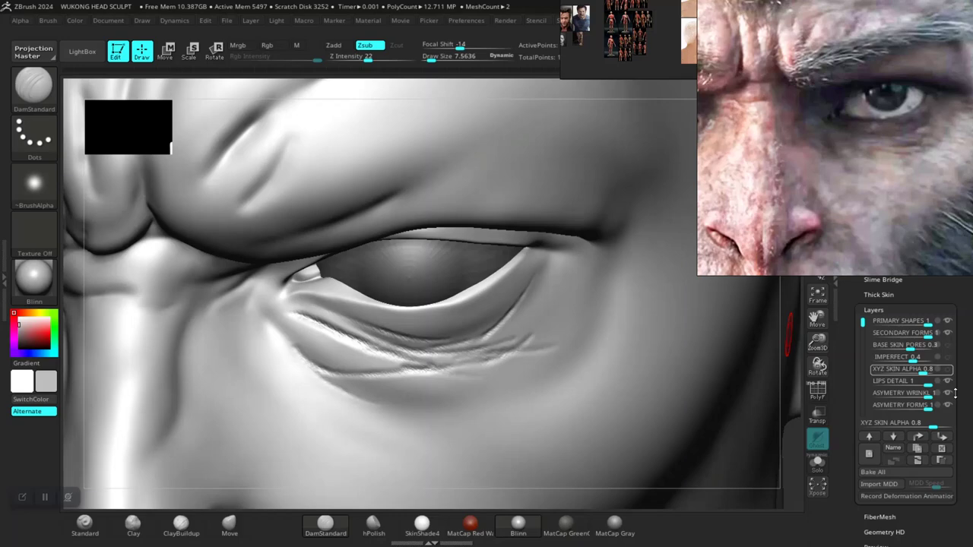
click(903, 394)
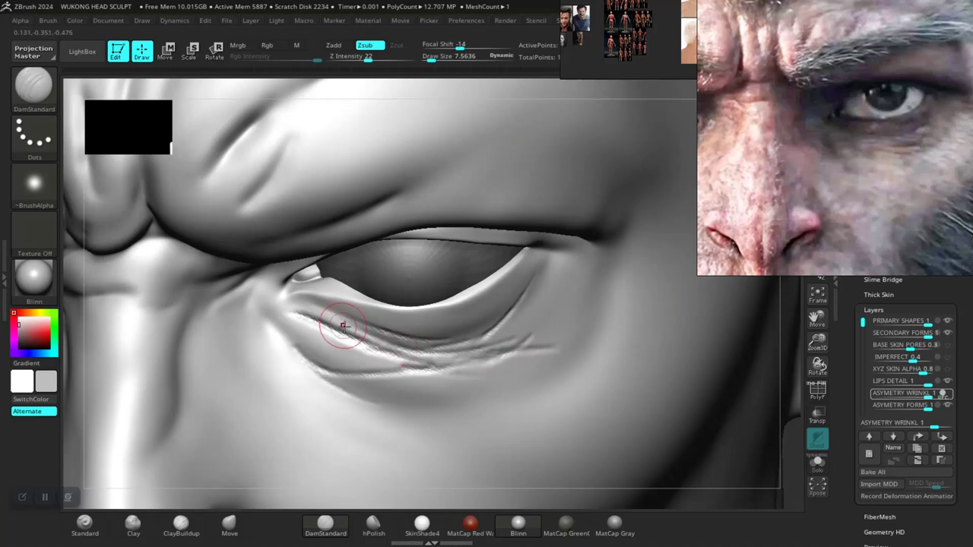
click(30, 86)
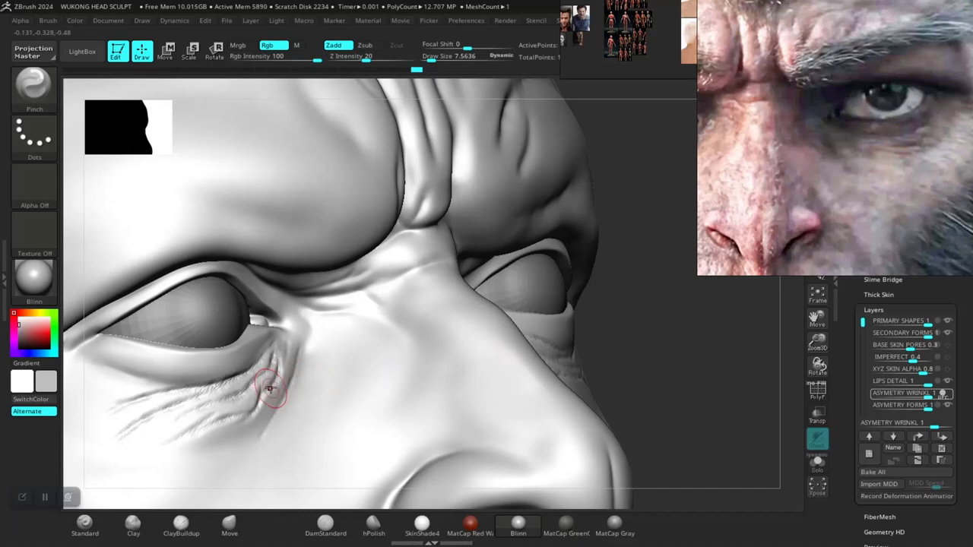
- Deepen the crow's-feet creases under the outer corner of the eye
drag(271, 388, 197, 398)
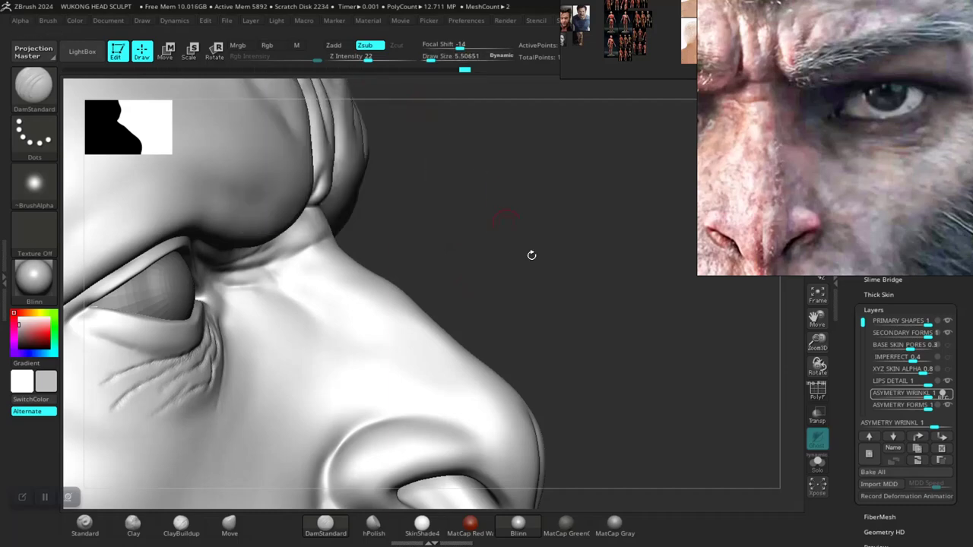
- Carve folds along the nostril wing, its edge and the crease where the nose meets the cheek
drag(532, 256, 449, 350)
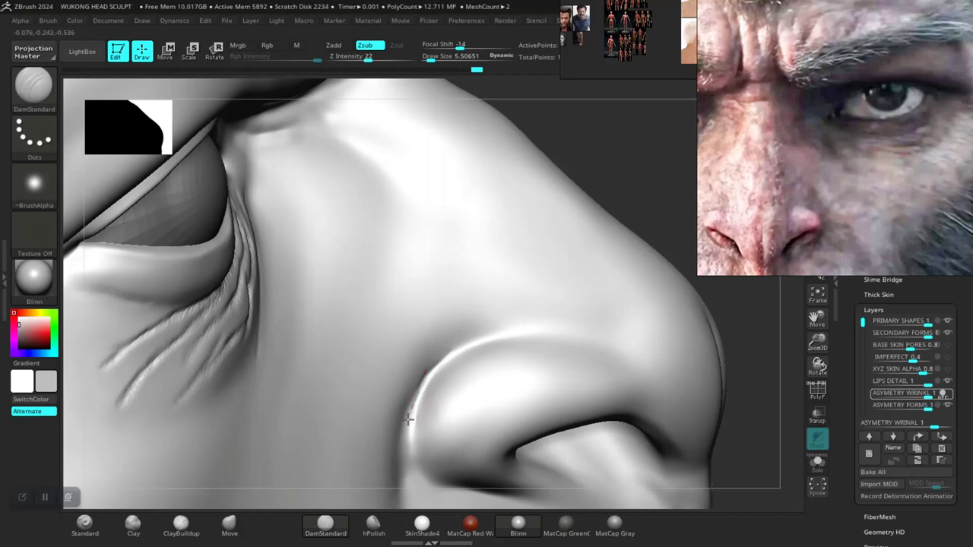
drag(411, 419, 651, 356)
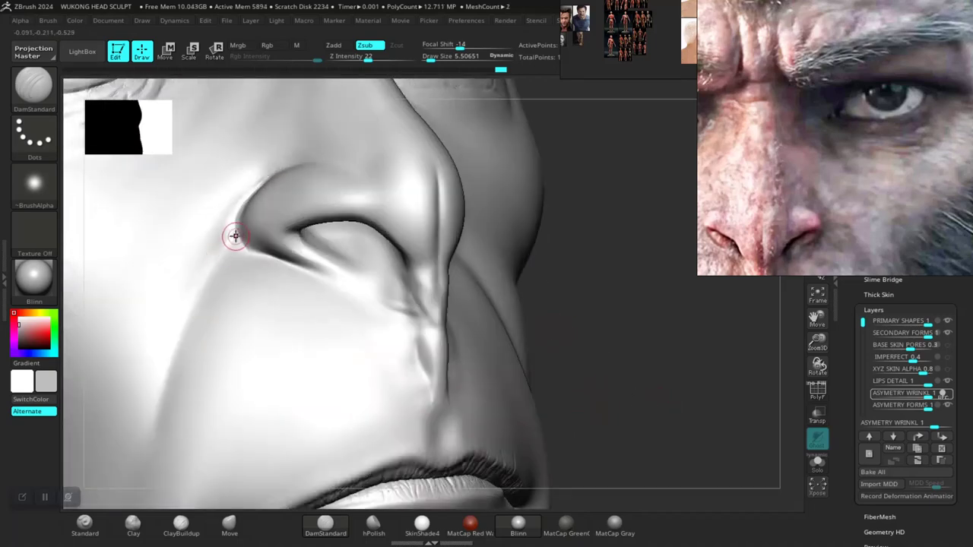
drag(236, 235, 188, 325)
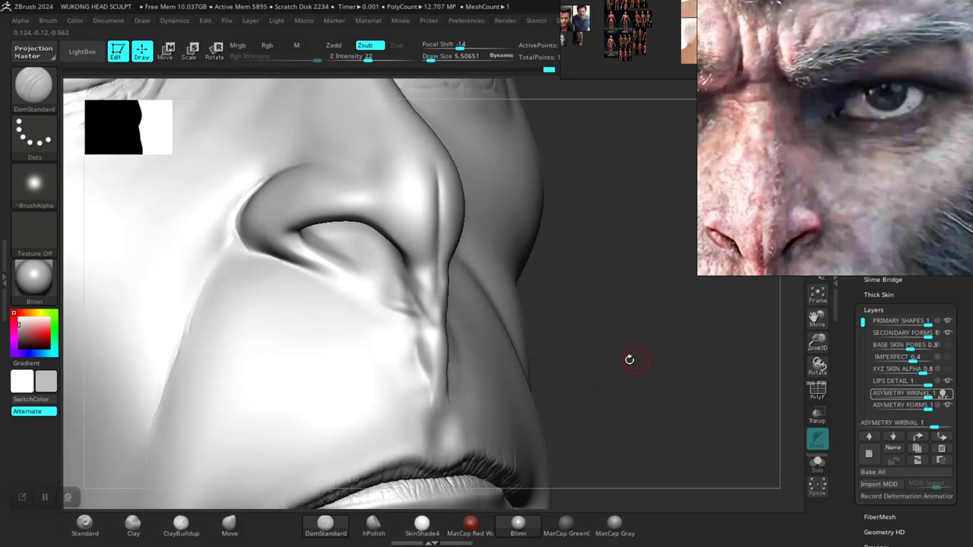
drag(629, 359, 377, 318)
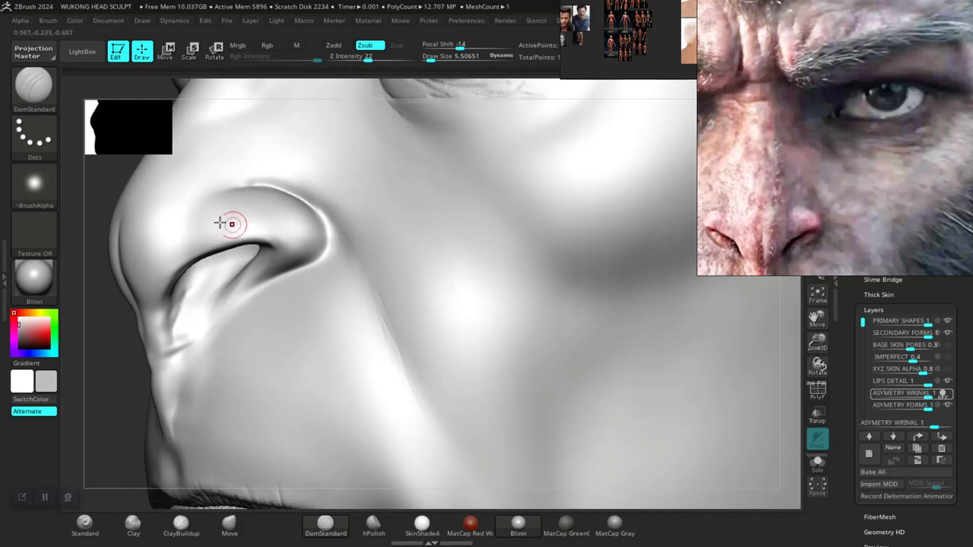
drag(220, 222, 464, 225)
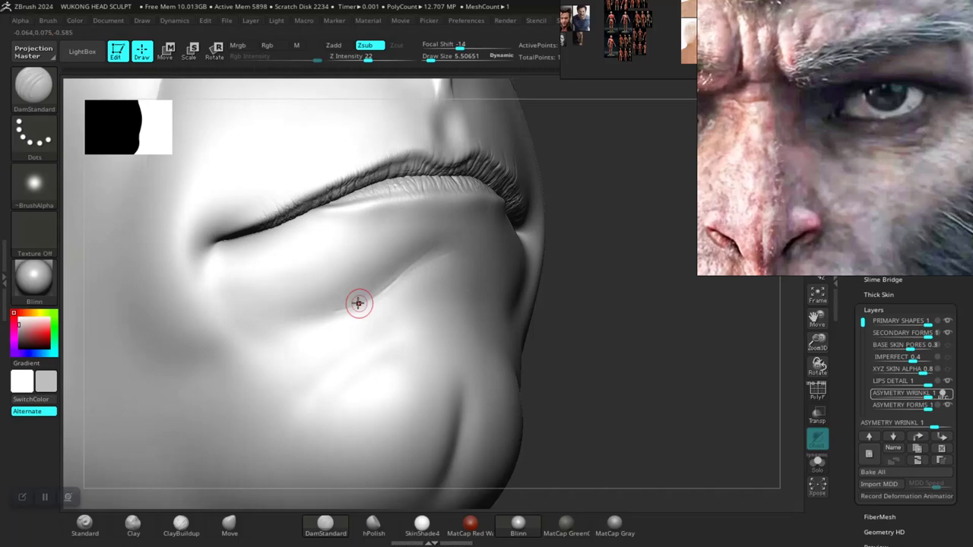
- Step back to the mouth and chin and carve a wrinkle line below the mouth corner
drag(359, 304, 505, 291)
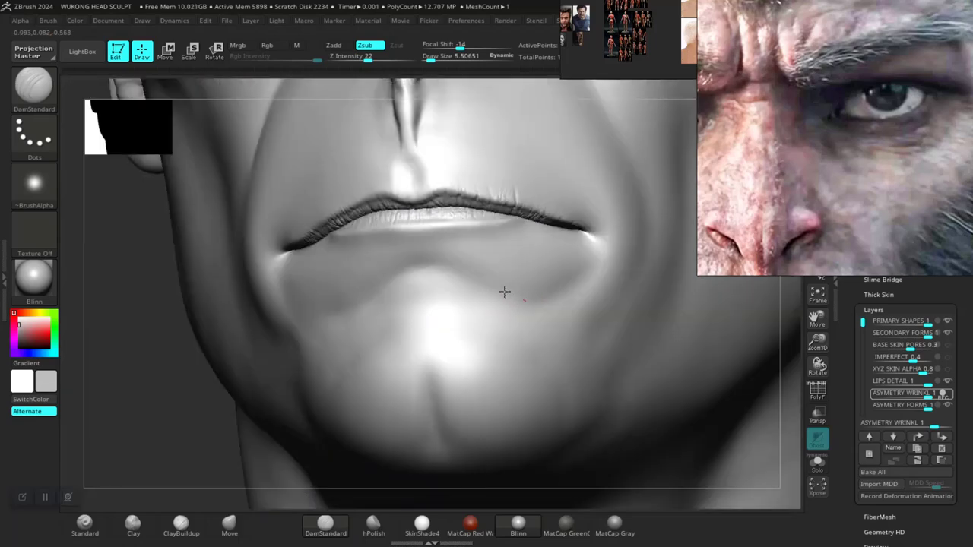
mouse_move(581, 282)
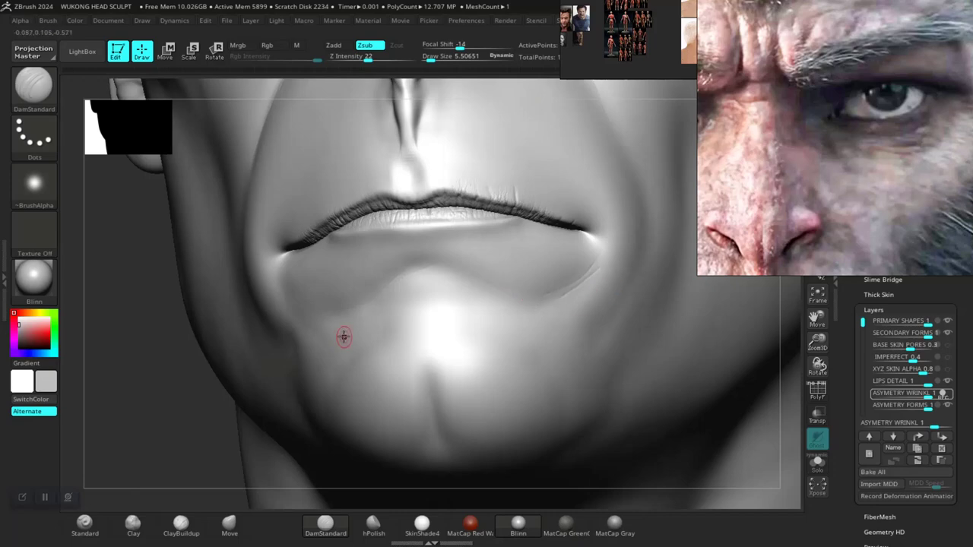
mouse_move(180, 402)
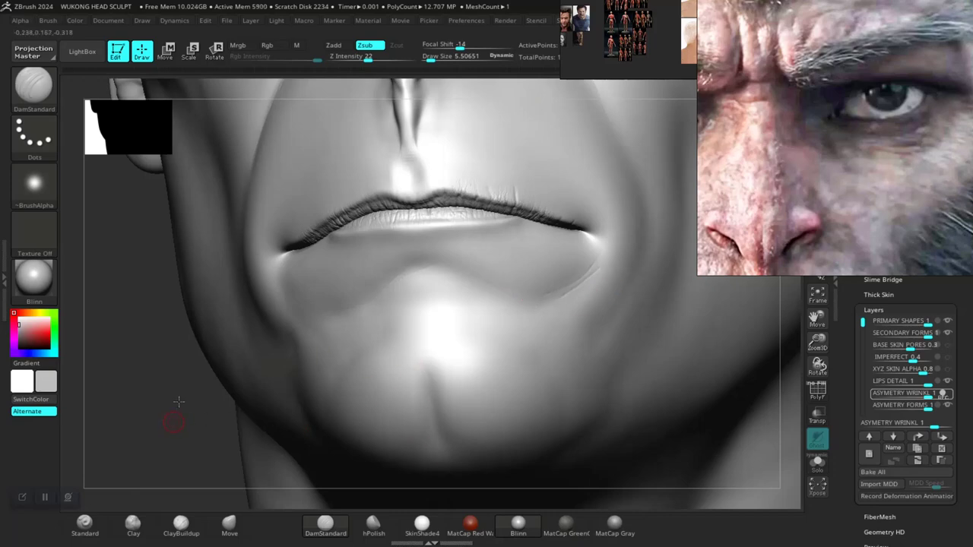
drag(179, 403, 432, 396)
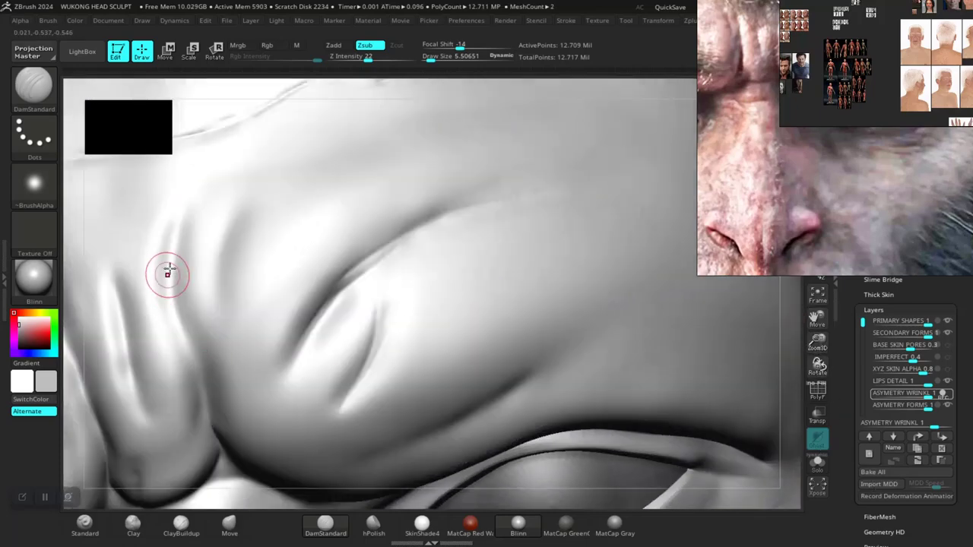
- Carve along the skin fold beside the eye with Dam Standard to sharpen it
drag(167, 274, 196, 369)
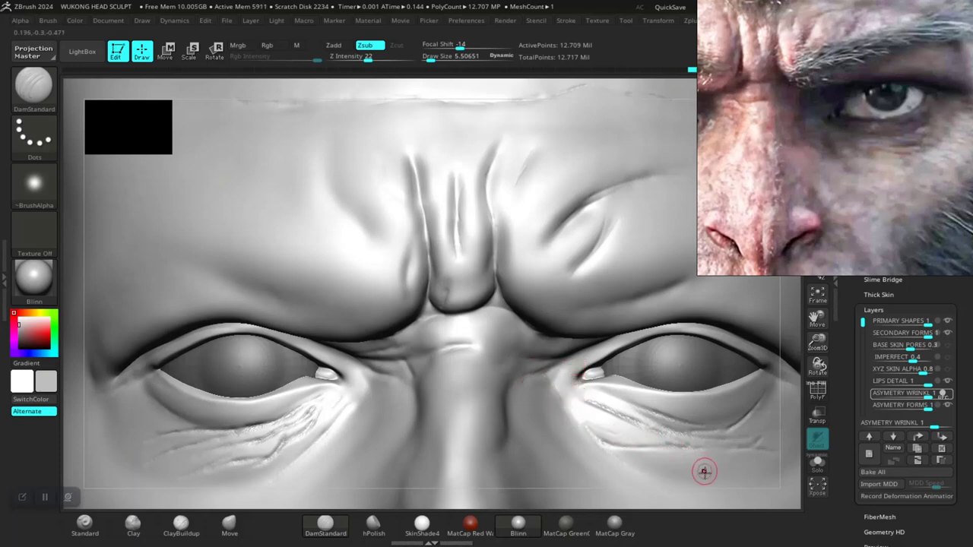
mouse_move(535, 400)
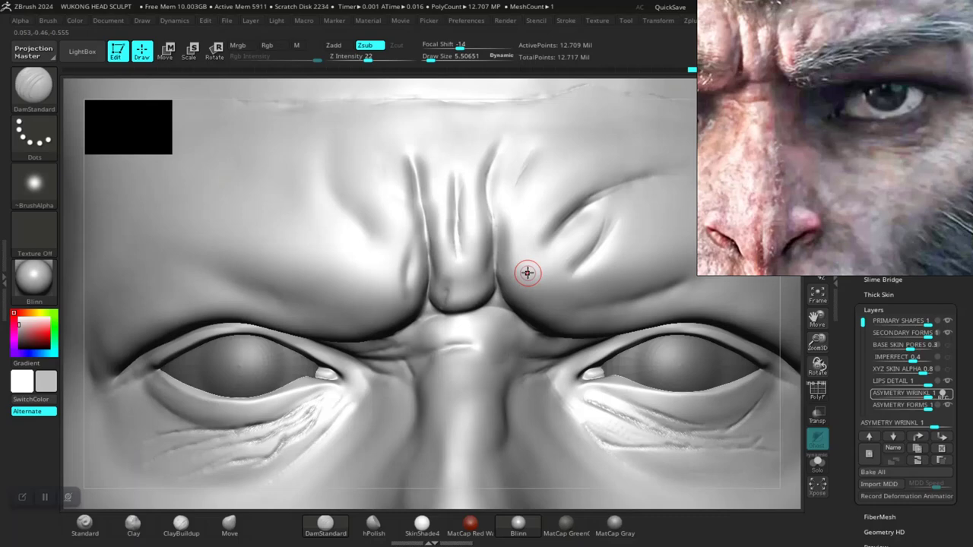
- Add Dam Standard detail to the frown furrow between the brows
click(563, 21)
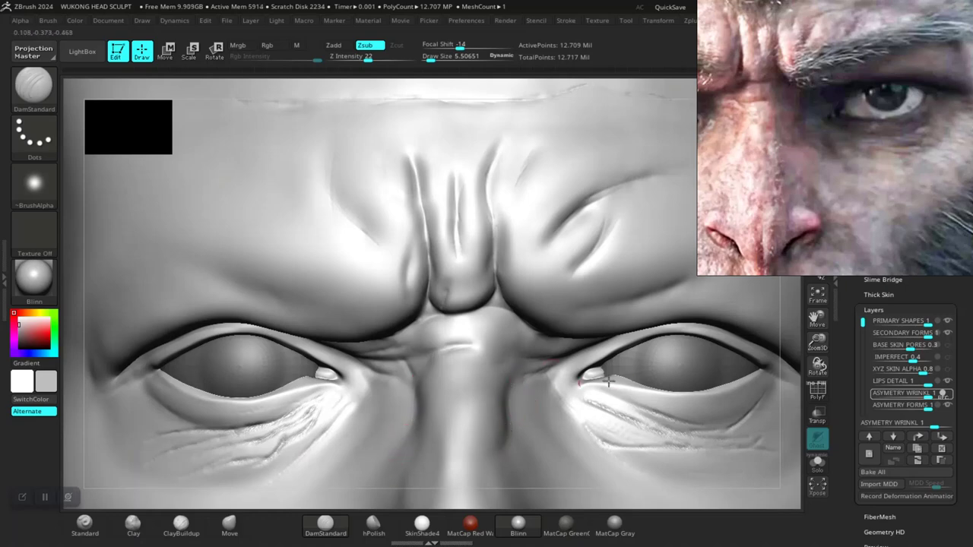
- Make the IMPERFECT layer the active sculpt layer in Subtool > Layers
click(897, 358)
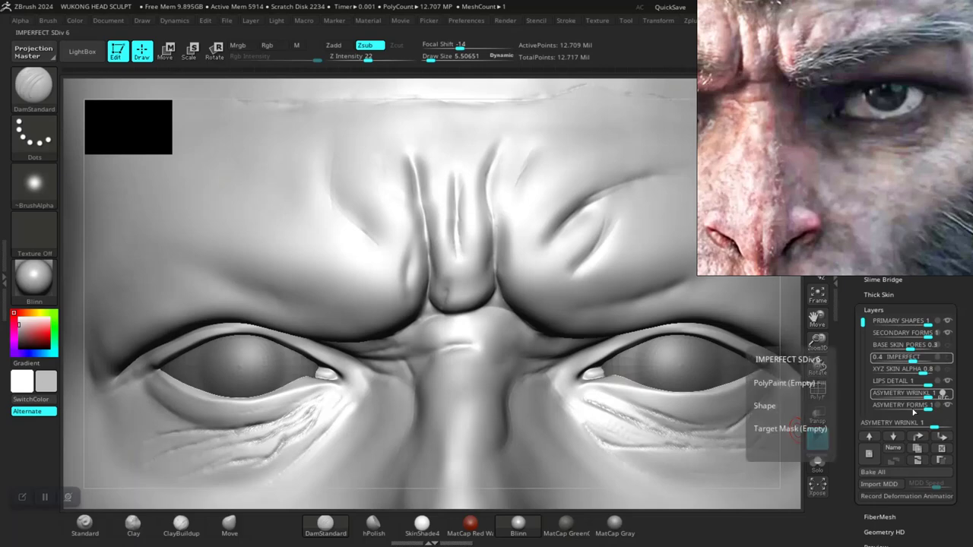
click(905, 370)
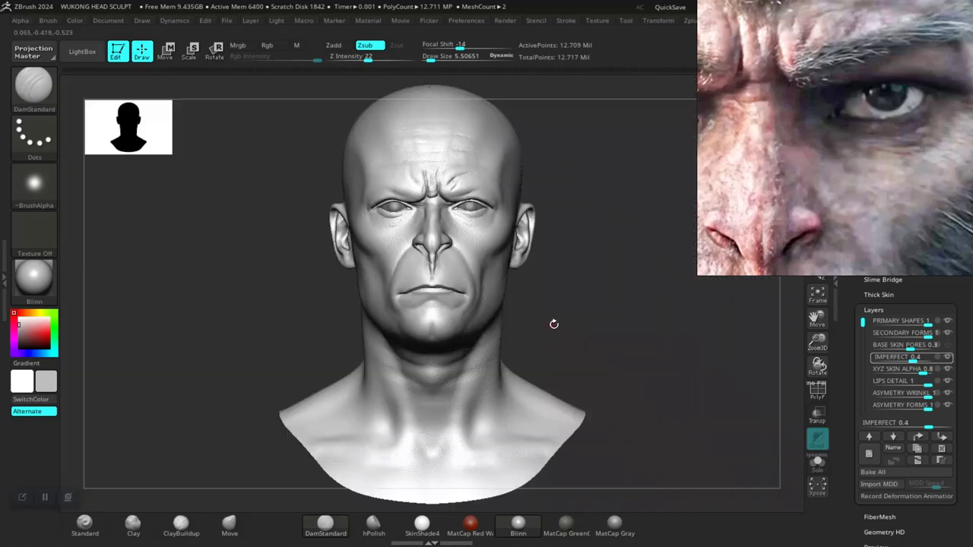
scroll(down, 3)
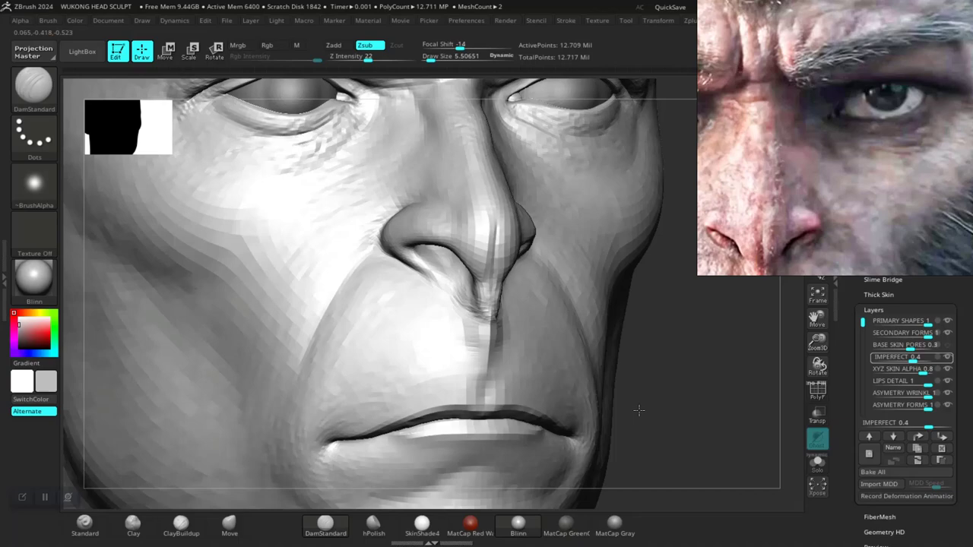
- Orbit the head to review brow, eye and nose wrinkles from front and three-quarter views
drag(639, 411, 681, 404)
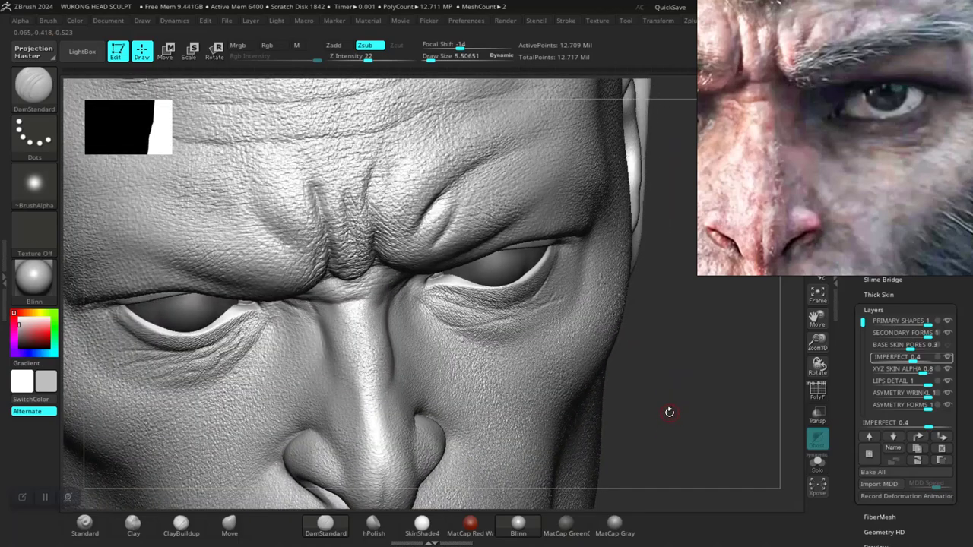
drag(669, 414, 677, 403)
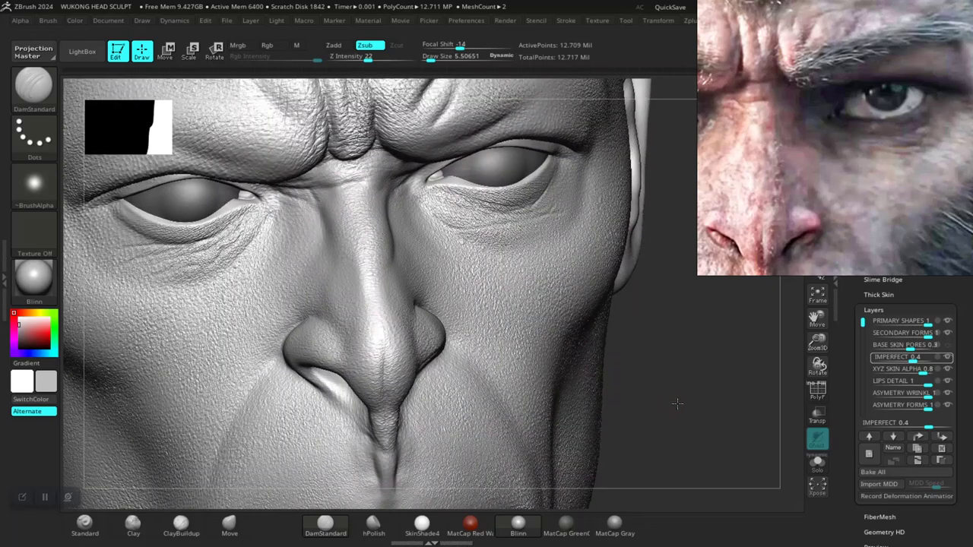
drag(676, 403, 608, 383)
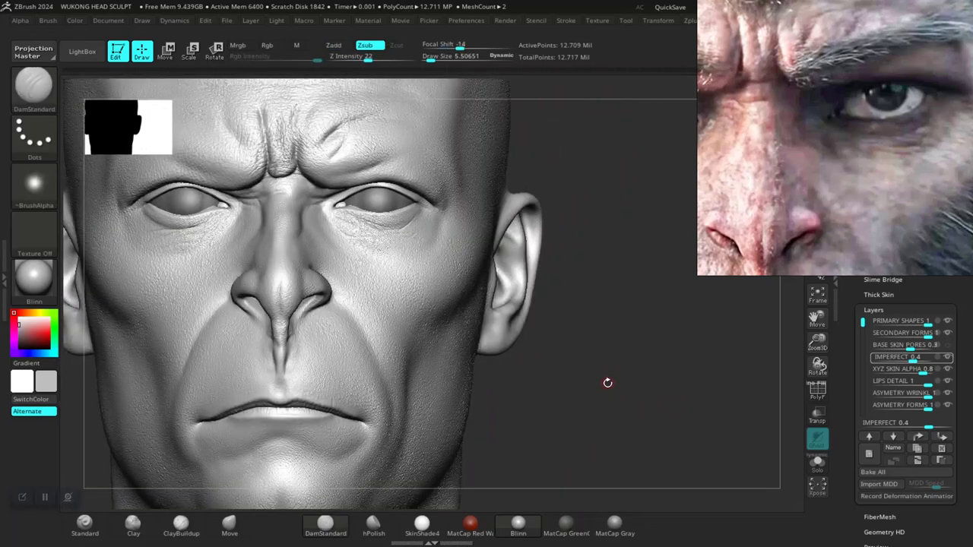
drag(608, 383, 667, 405)
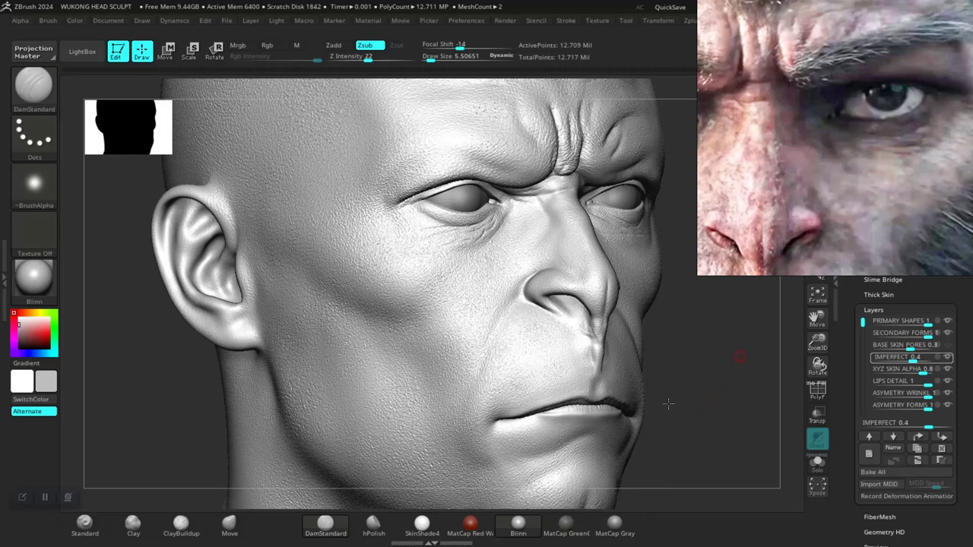
drag(669, 403, 672, 422)
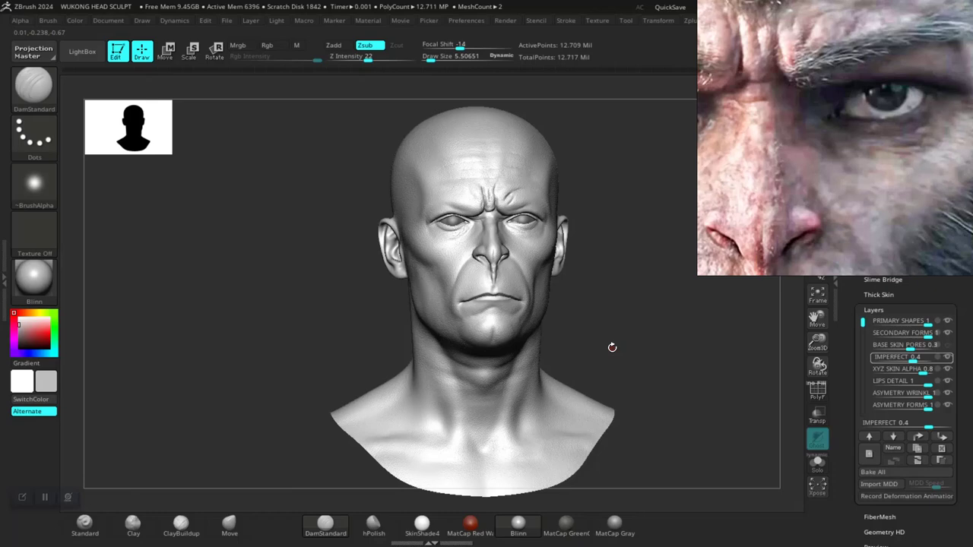
mouse_move(622, 362)
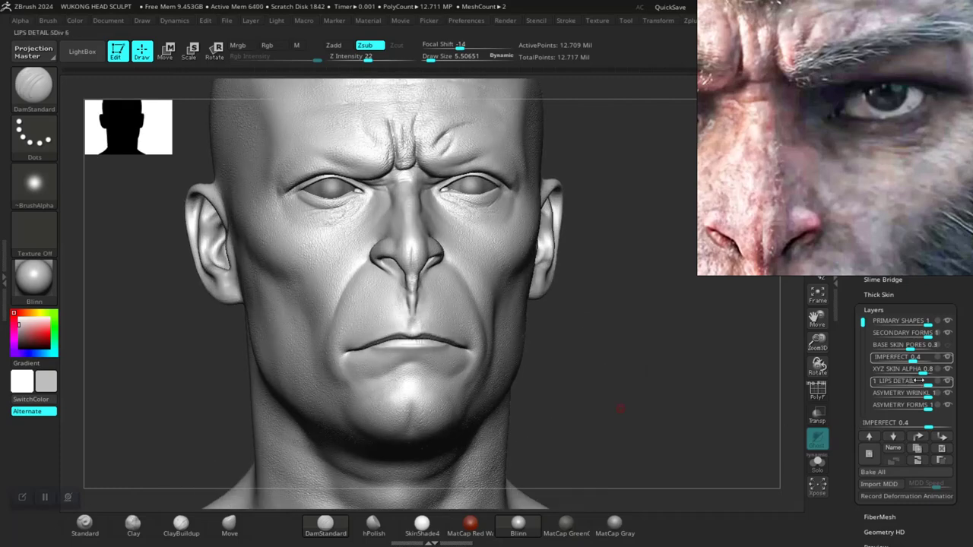
- Switch to the asymmetry wrinkles layer to sculpt neck creases with Dam Standard
click(905, 394)
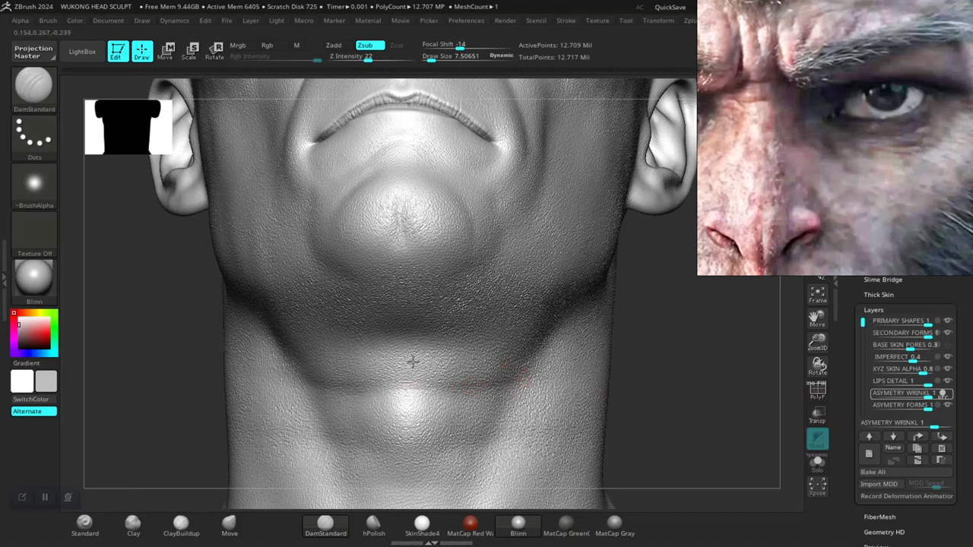
mouse_move(511, 441)
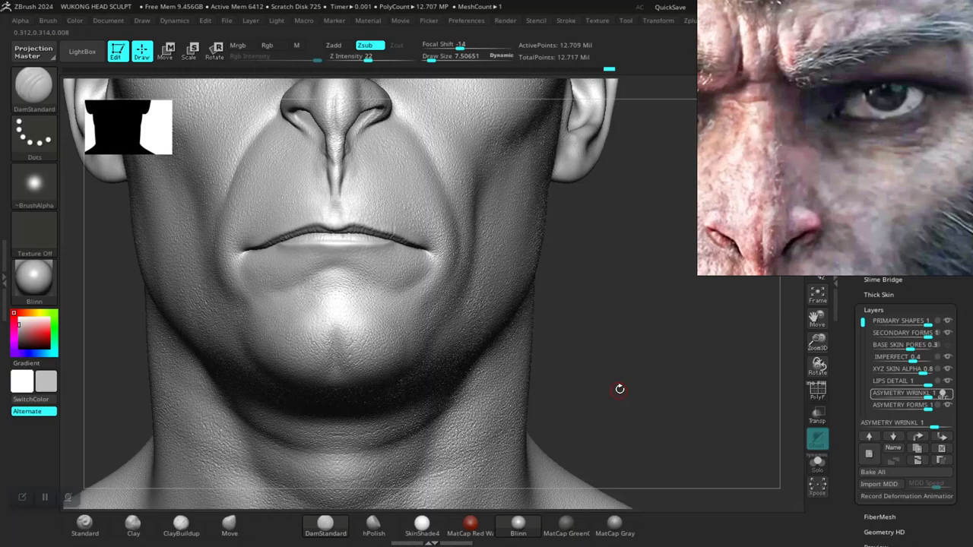
- Turn to the jaw and cheek beside the ear and sculpt asymmetric creases with Dam Standard
drag(620, 389, 561, 333)
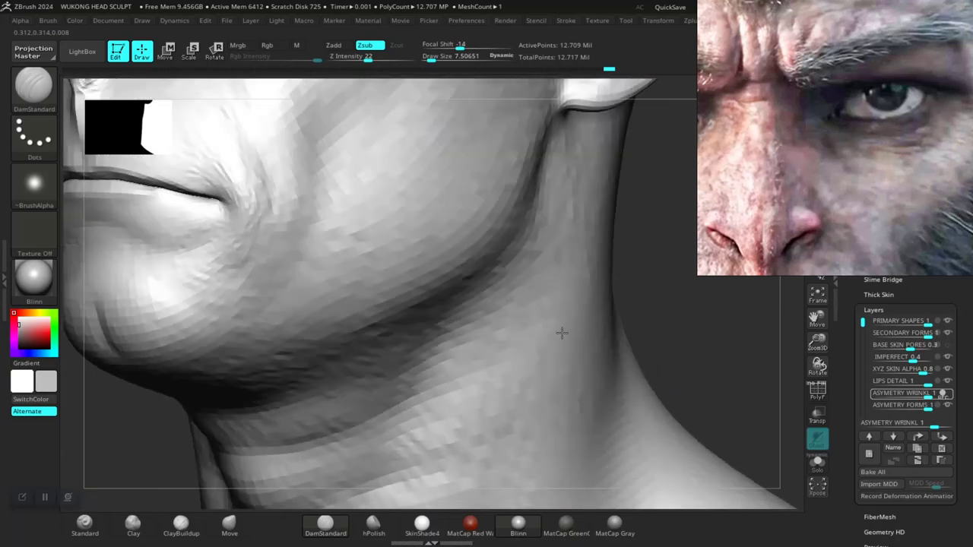
click(315, 137)
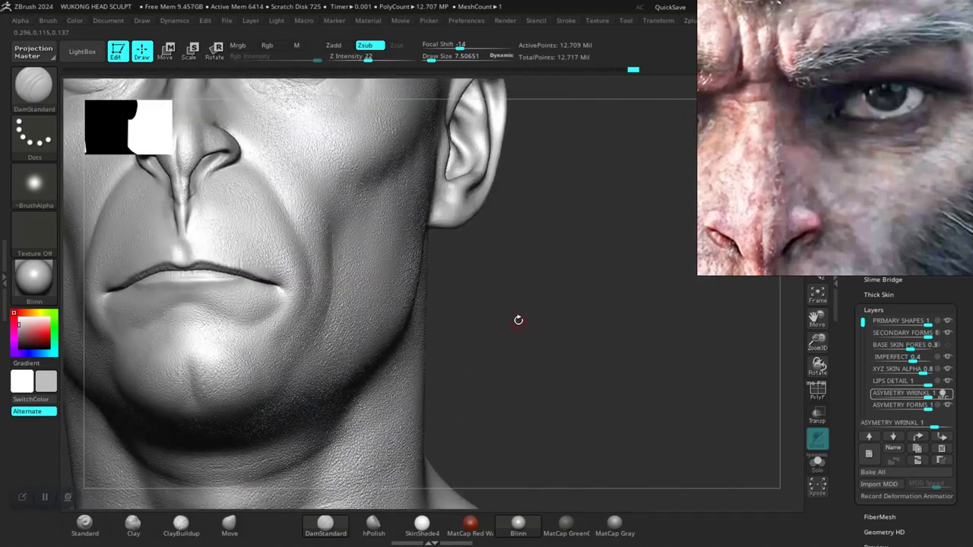
drag(518, 320, 577, 401)
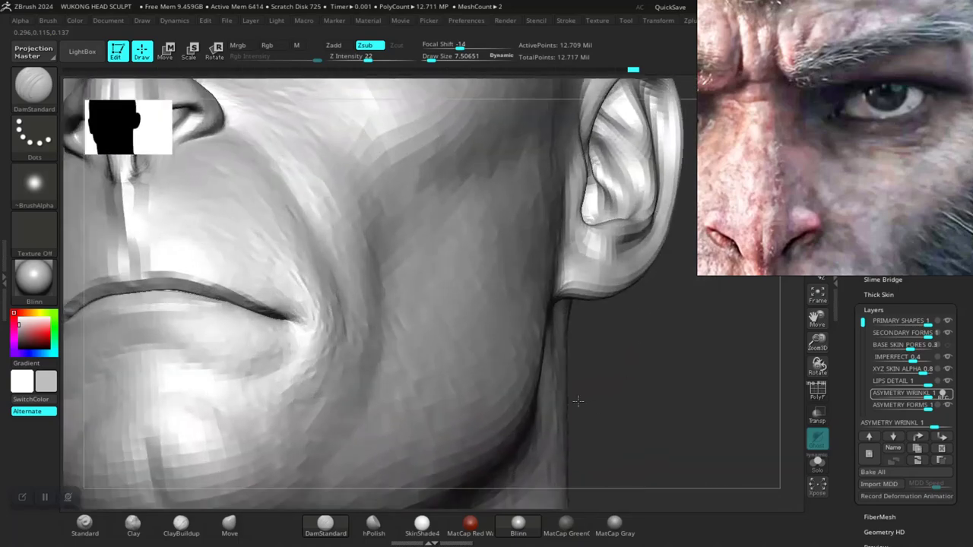
drag(577, 402, 341, 304)
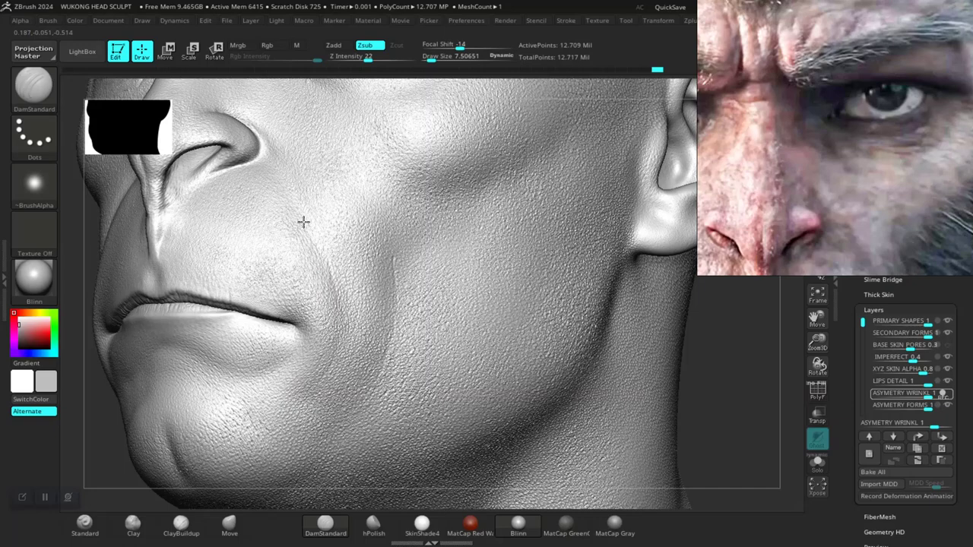
mouse_move(186, 194)
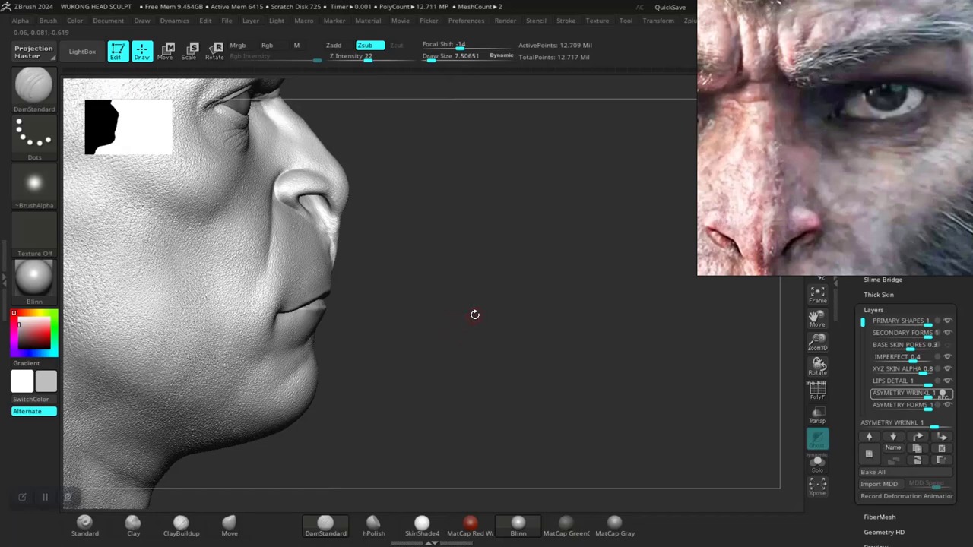
- Zoom into the corner of the mouth to detail its creases with Dam Standard
drag(474, 313, 672, 272)
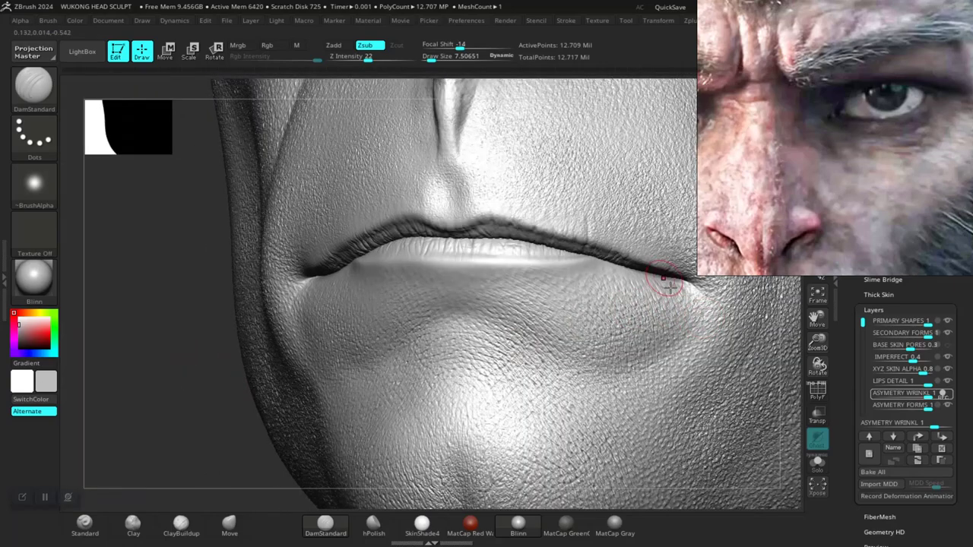
drag(666, 281, 486, 365)
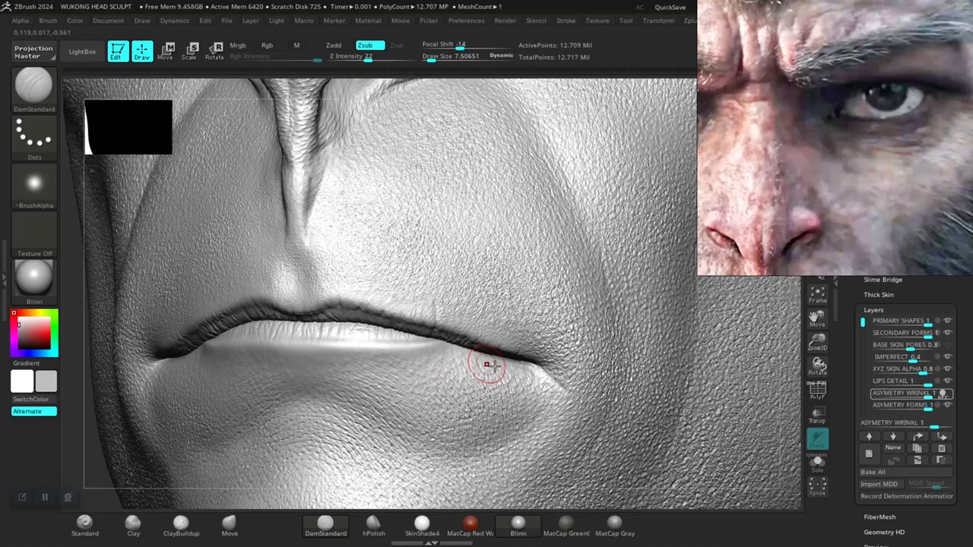